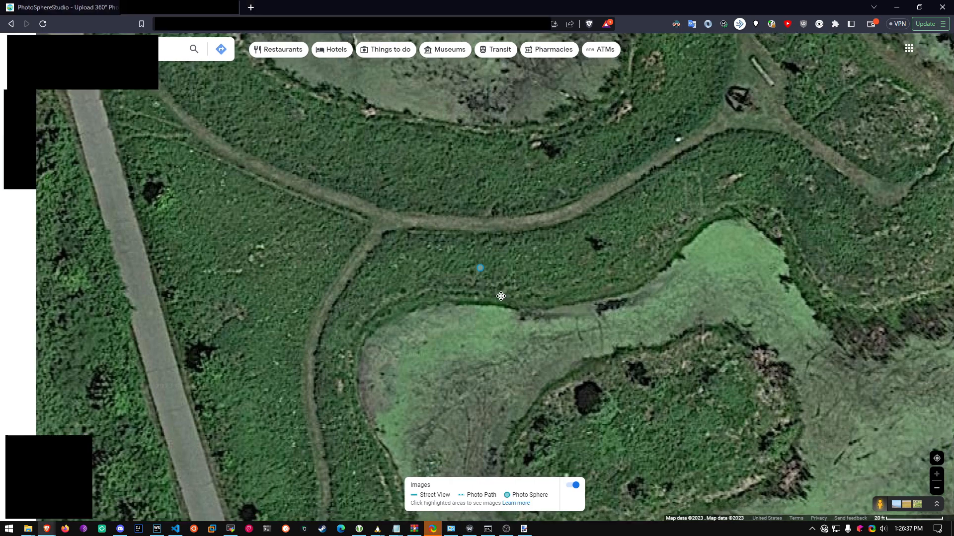
- Open the map's photo sphere, turn to view the sculpture, then return to the map
left_click(478, 267)
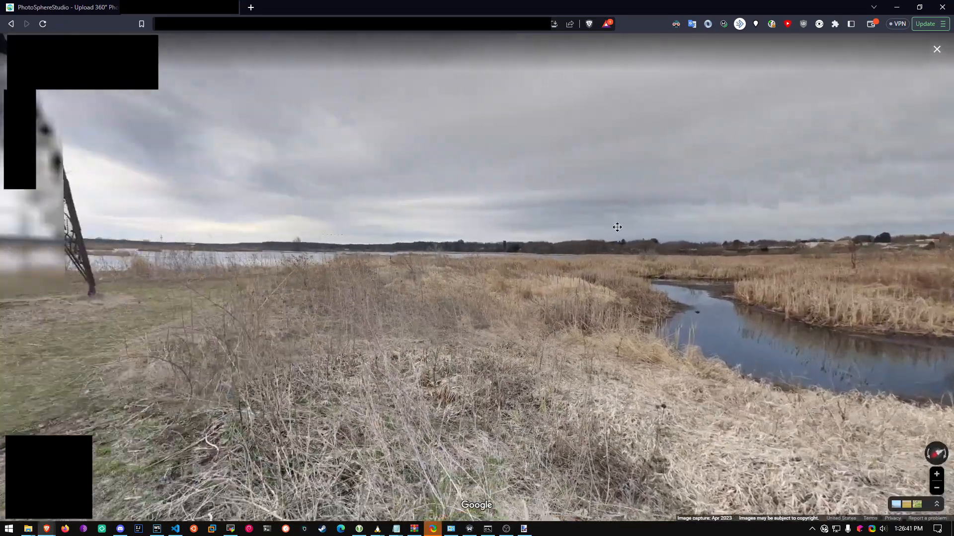
left_click_drag(617, 227, 716, 177)
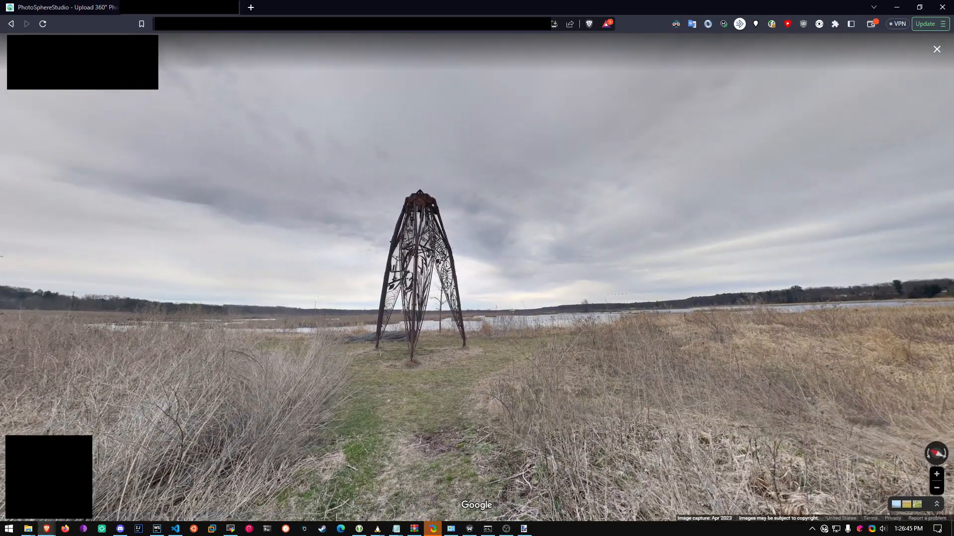
left_click(936, 49)
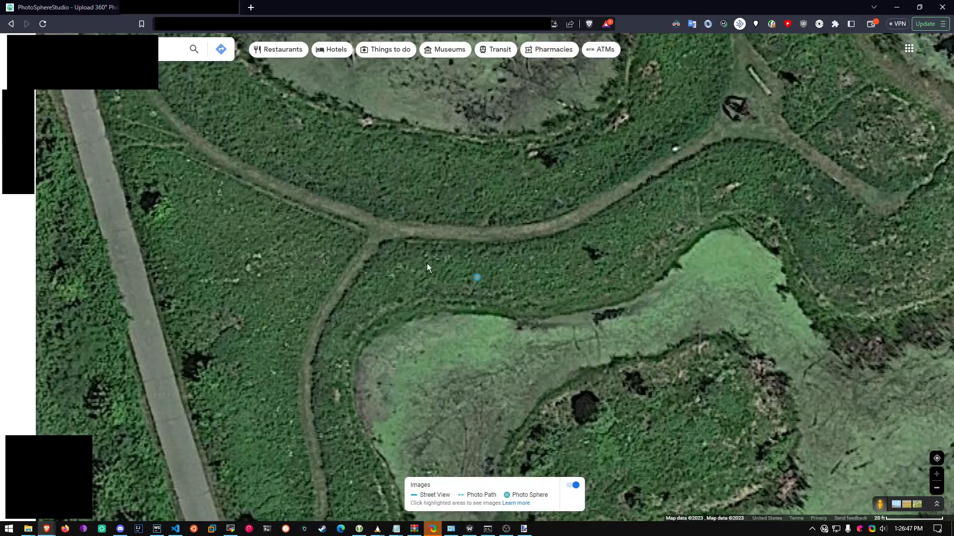
left_click(475, 275)
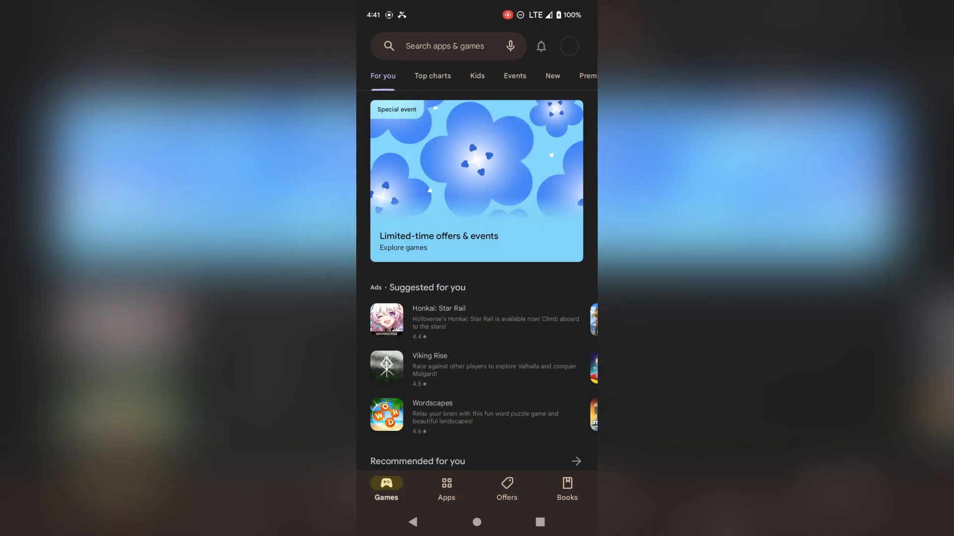
- Search the Play Store for Google Camera and confirm it is already installed
left_click(445, 46)
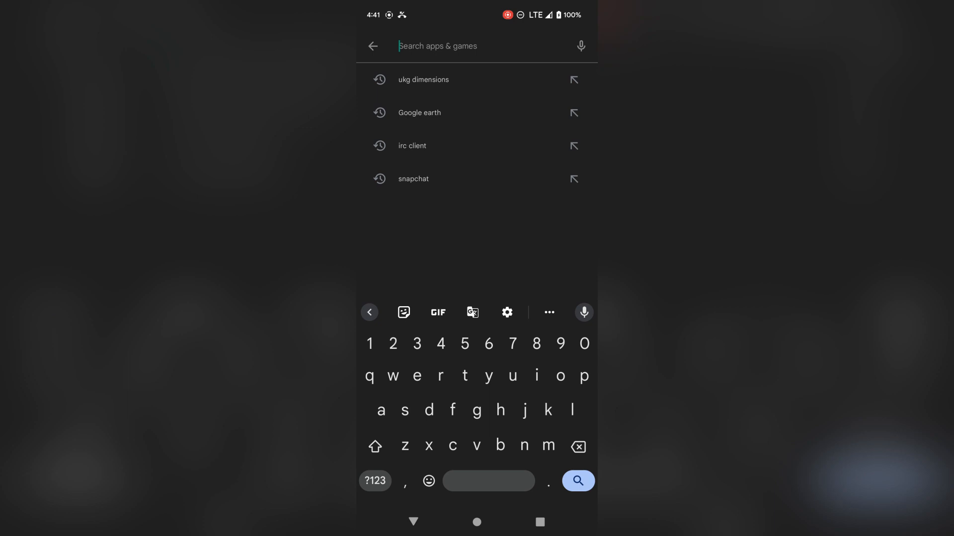
type("google camera")
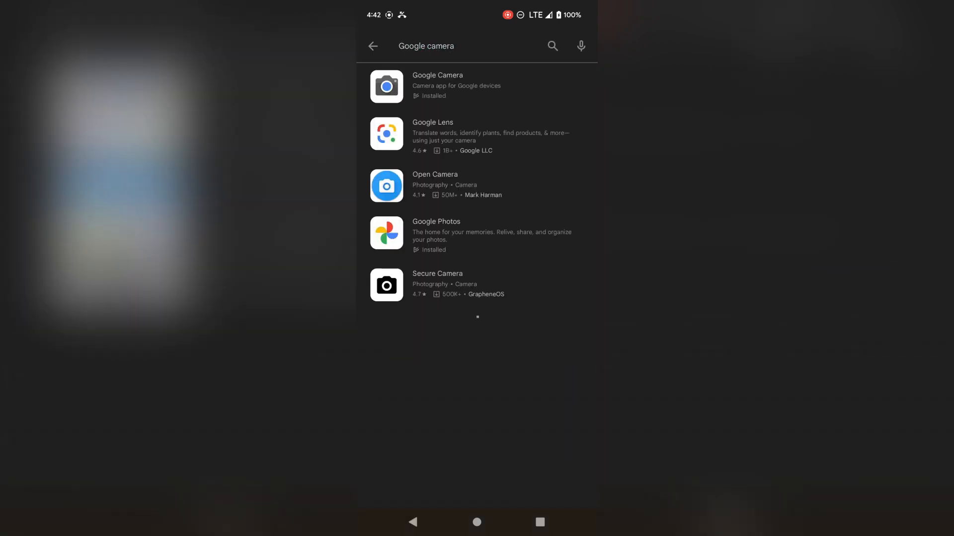
left_click(437, 86)
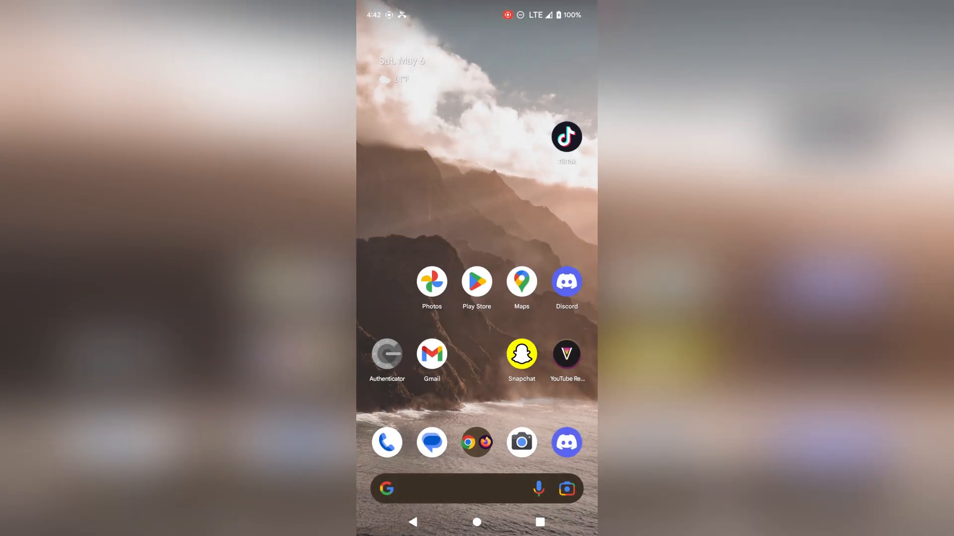
- Find Google Camera on APKMirror and scroll through its features and Pixel-only requirements
type("google ca")
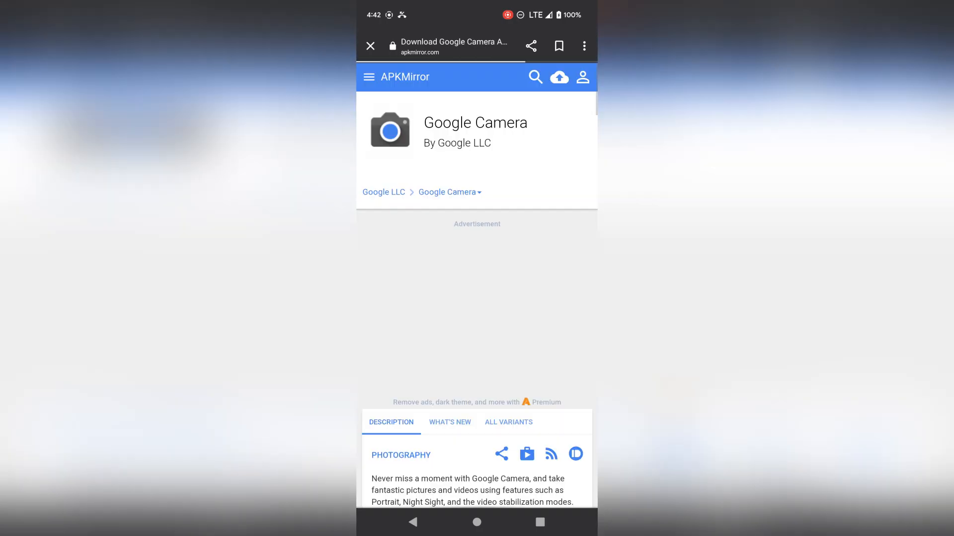
scroll("down", 3)
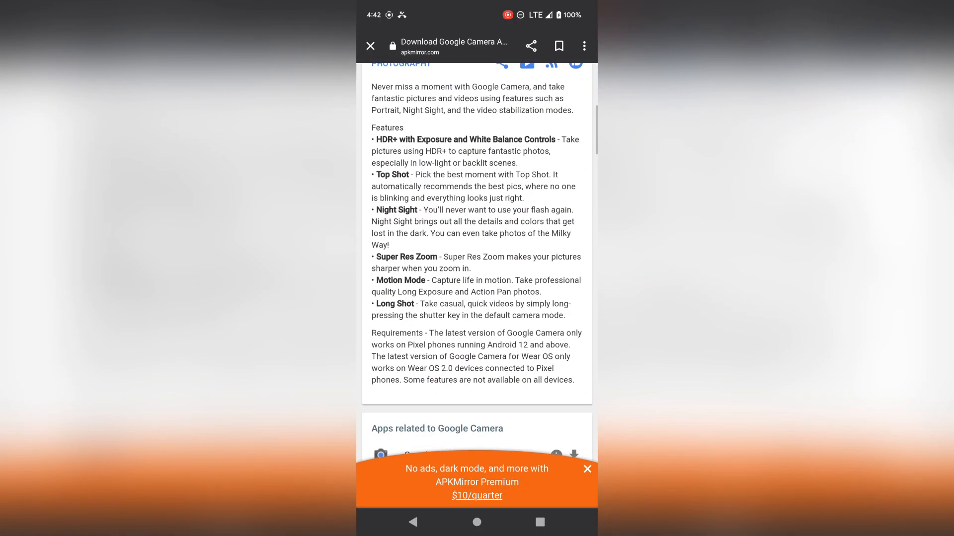
scroll("down", 3)
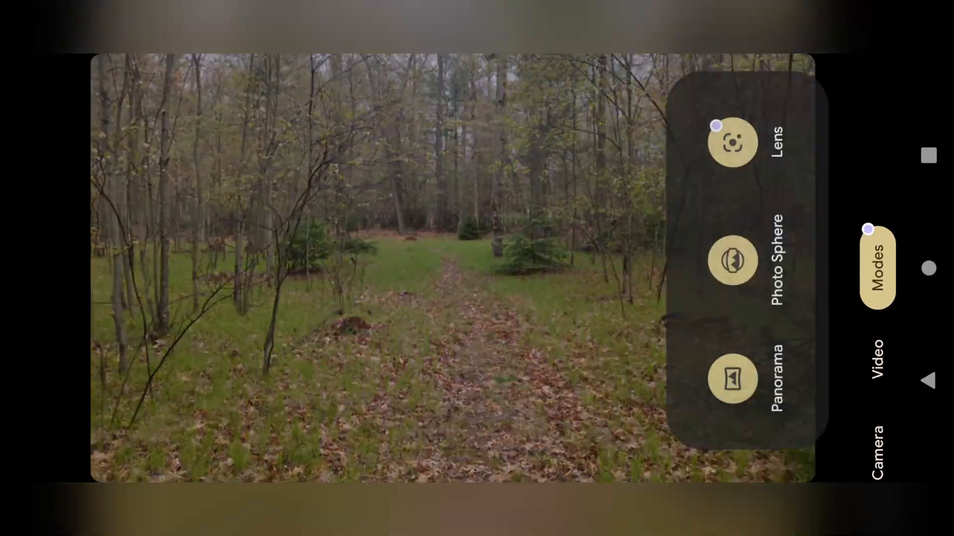
- Capture and save a Photo Sphere of the forest trail in Google Camera
left_click(730, 265)
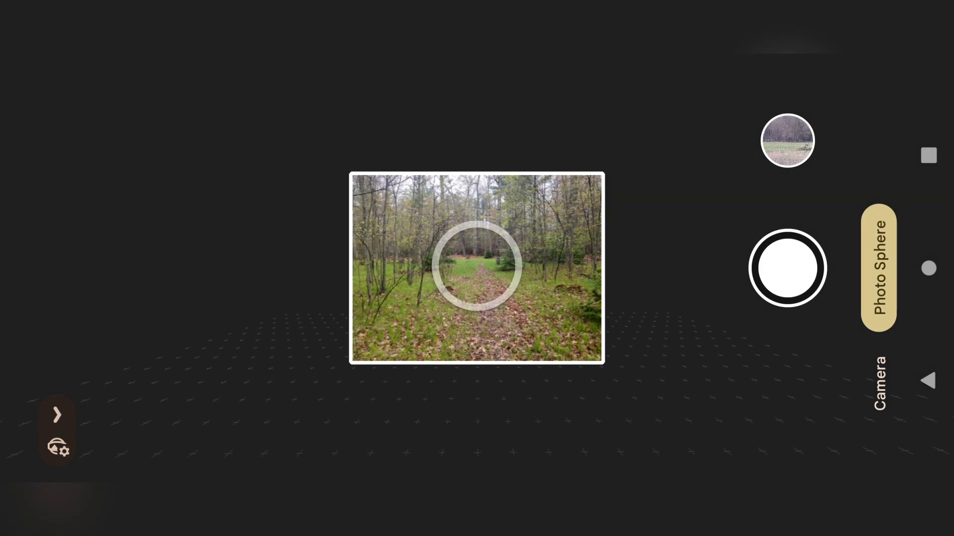
left_click(787, 268)
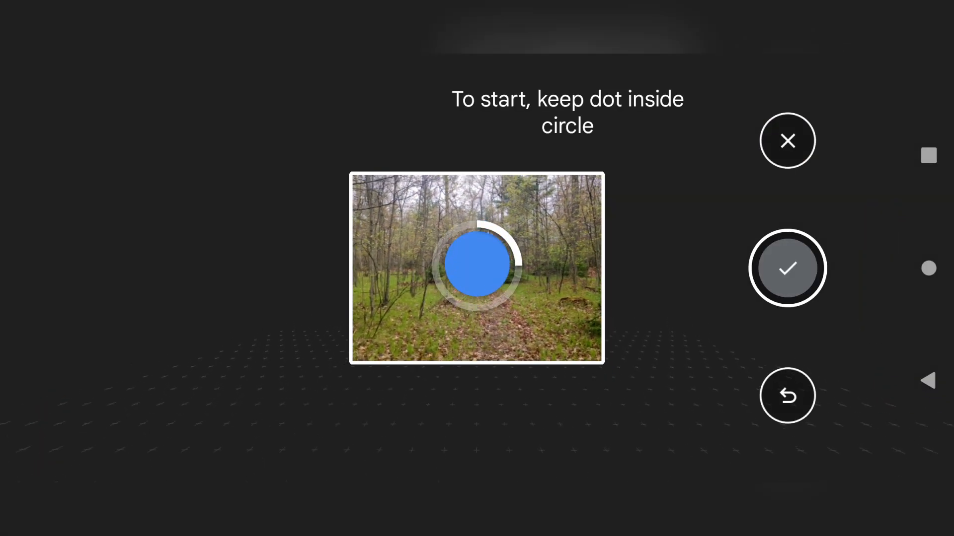
left_click(787, 269)
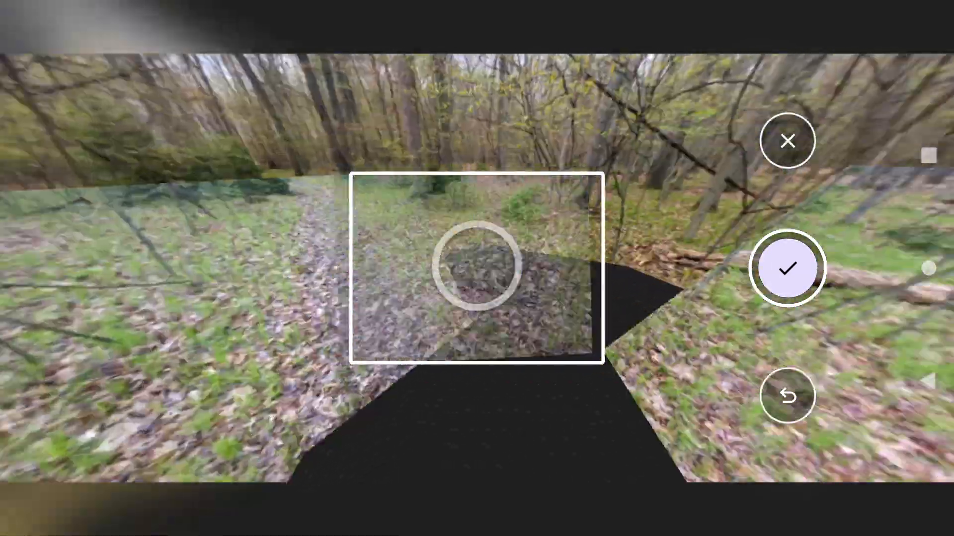
left_click(790, 267)
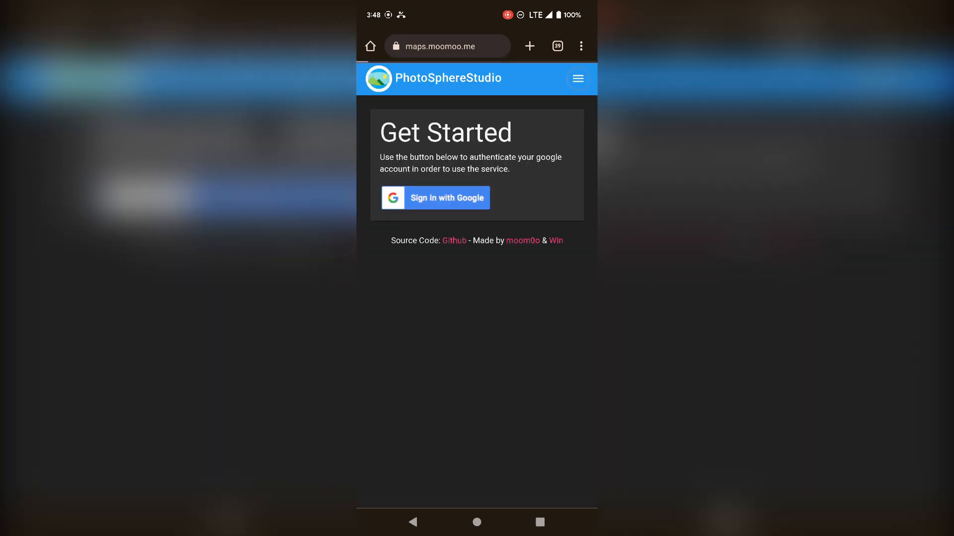
- Sign in, attach the forest trail photo sphere, pin it in the woods, and upload
left_click(435, 198)
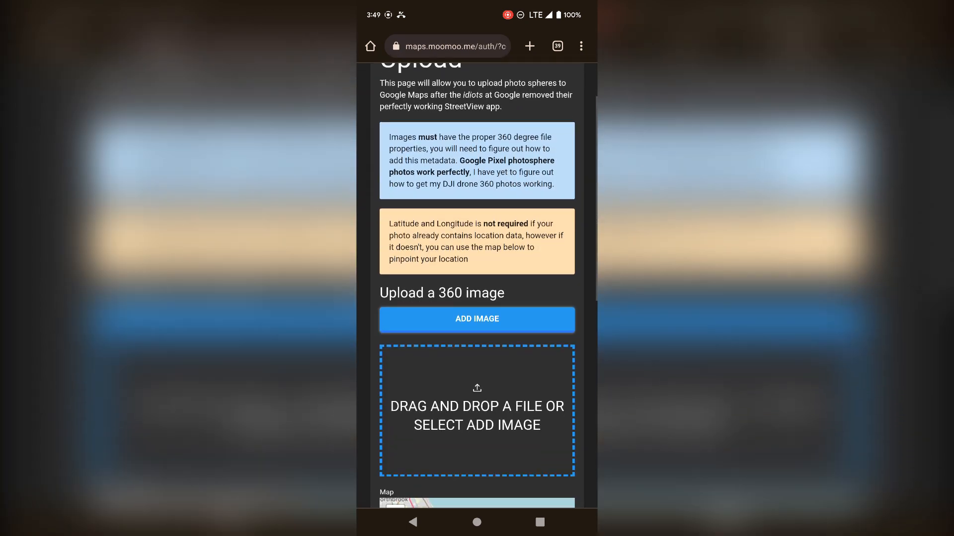
left_click(476, 319)
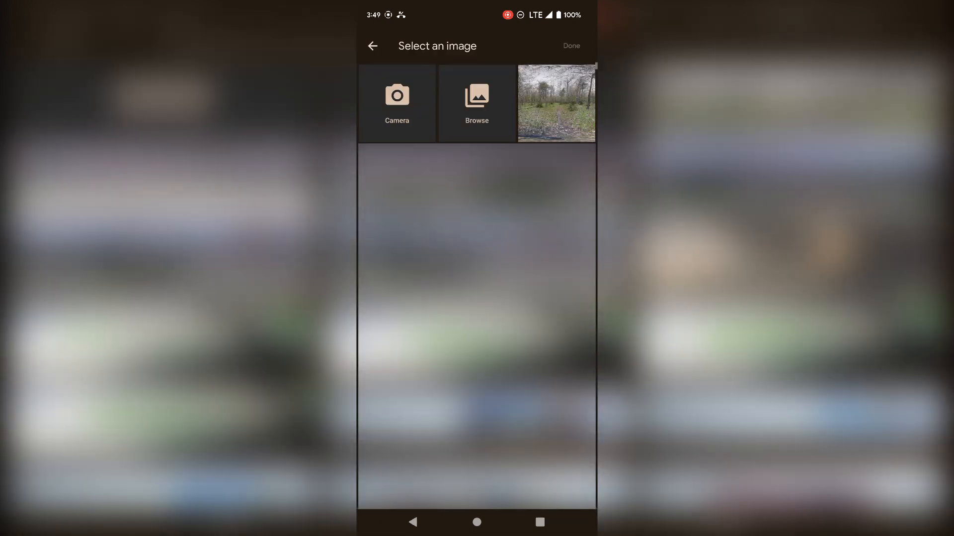
left_click(556, 103)
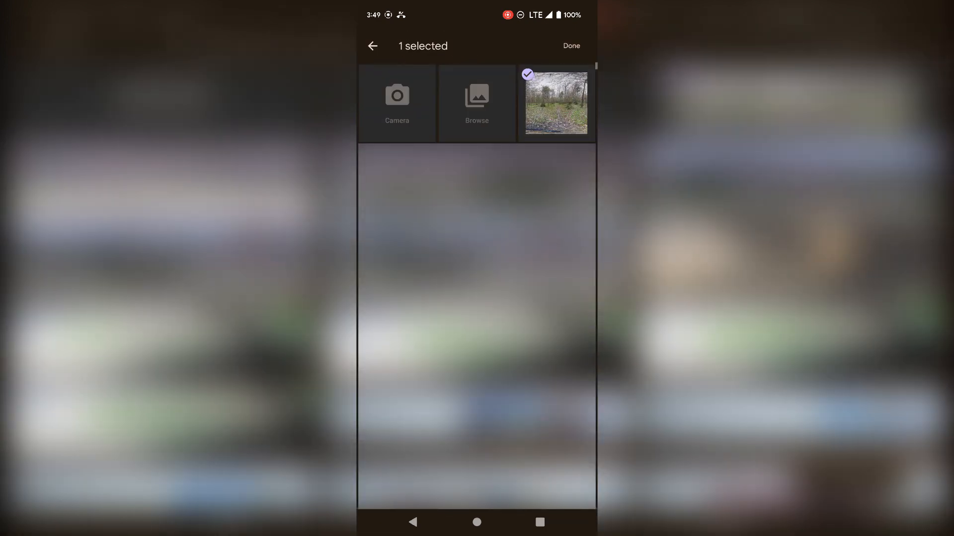
left_click(571, 46)
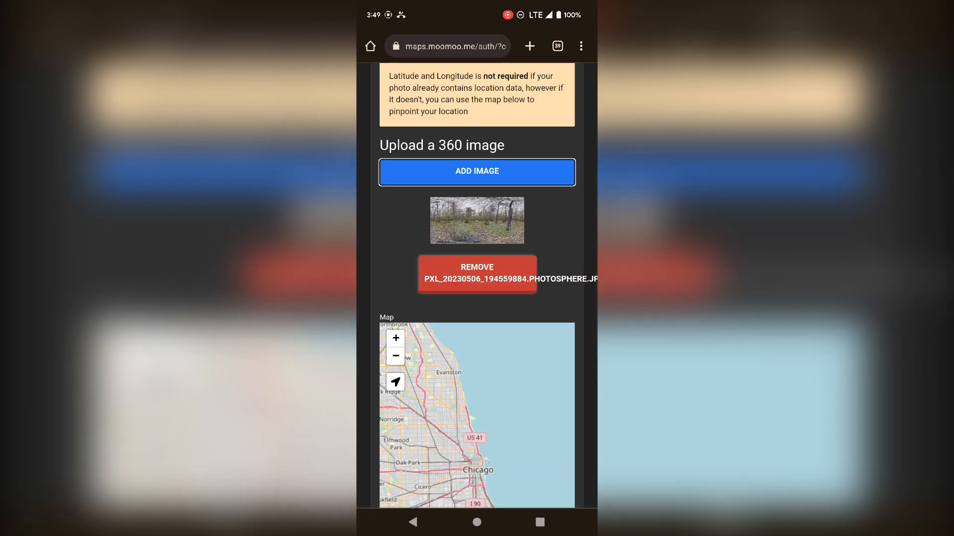
scroll("down", 3)
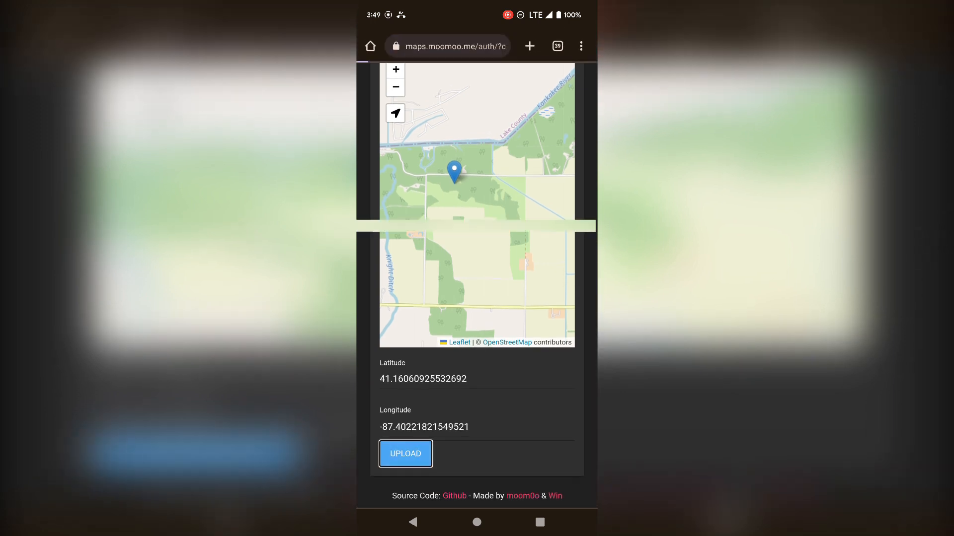
left_click(405, 453)
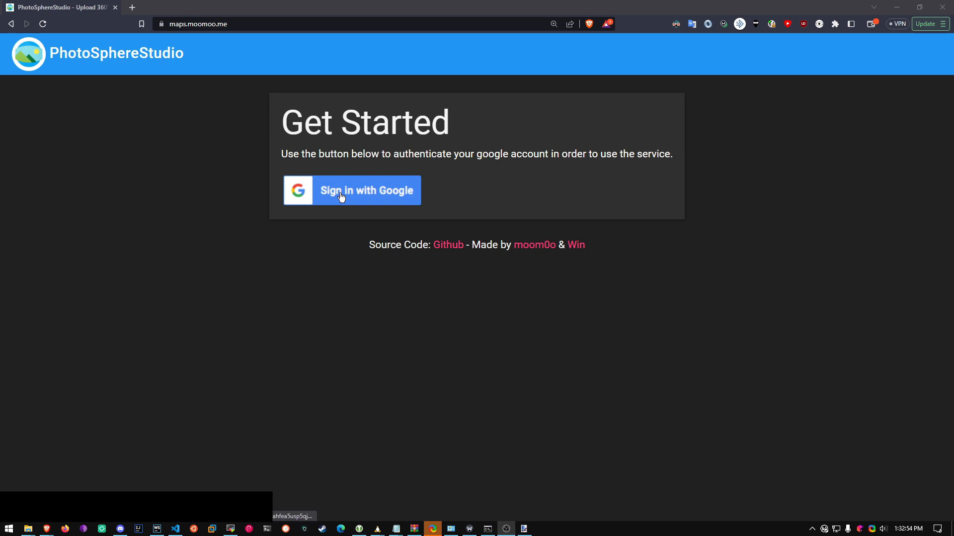
- Sign in with Google and grant moomoo.me permission to publish 360 photos to Street View
left_click(352, 191)
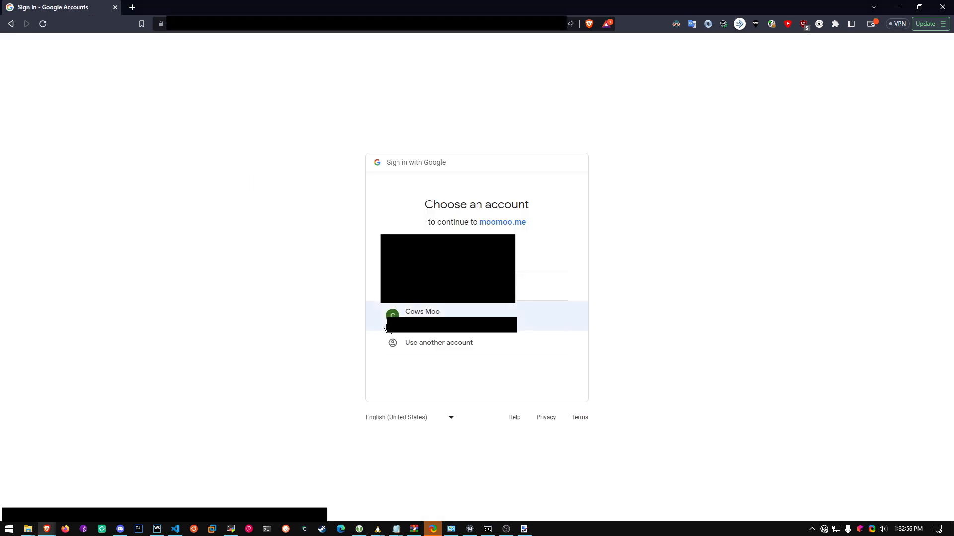
left_click(423, 315)
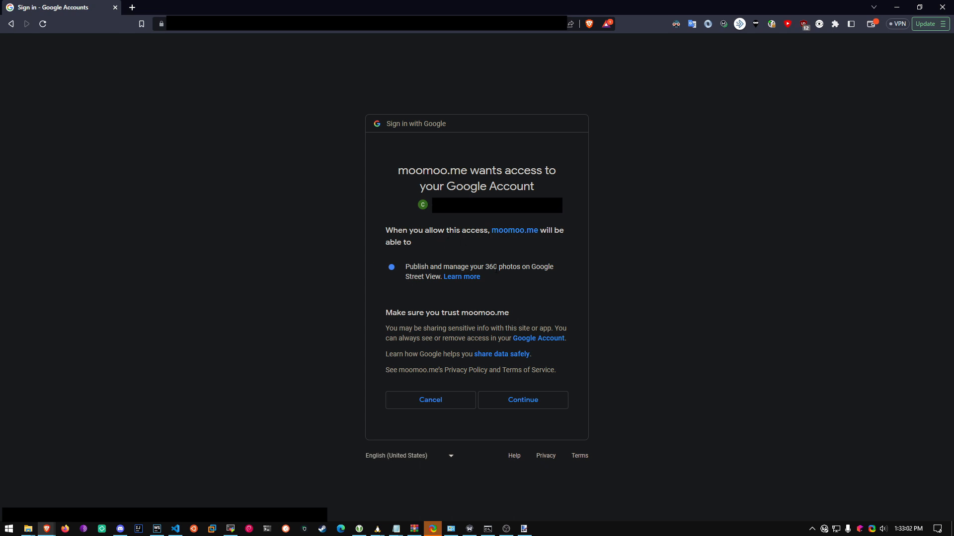
mouse_move(404, 273)
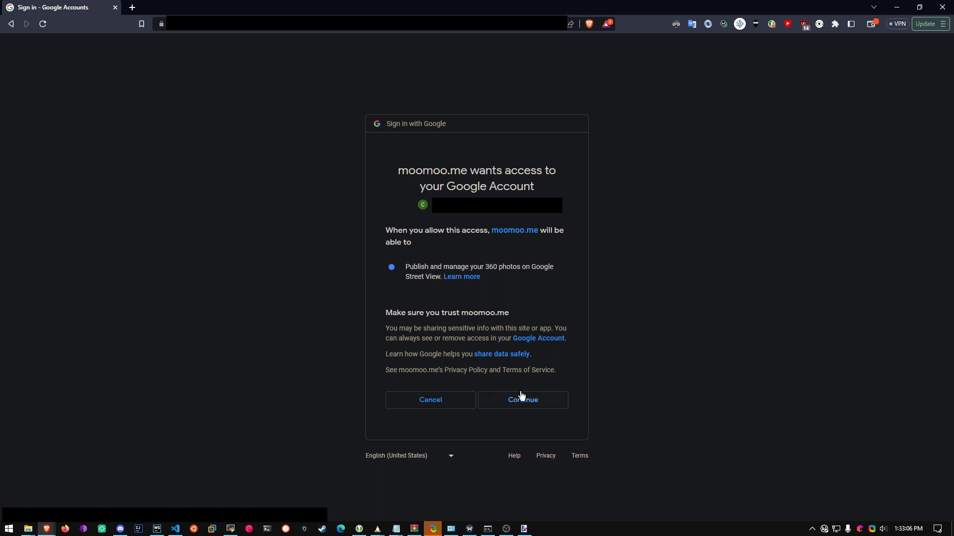
left_click(522, 400)
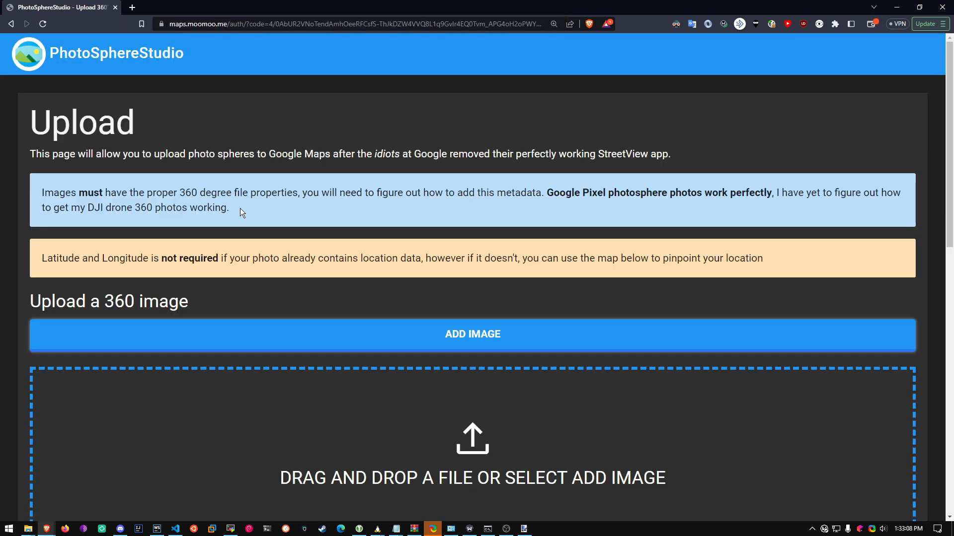
- Attach PXL_20230403_213858973.PHOTOSPHERE.JPG and pin it beside West Division Road
scroll("down", 3)
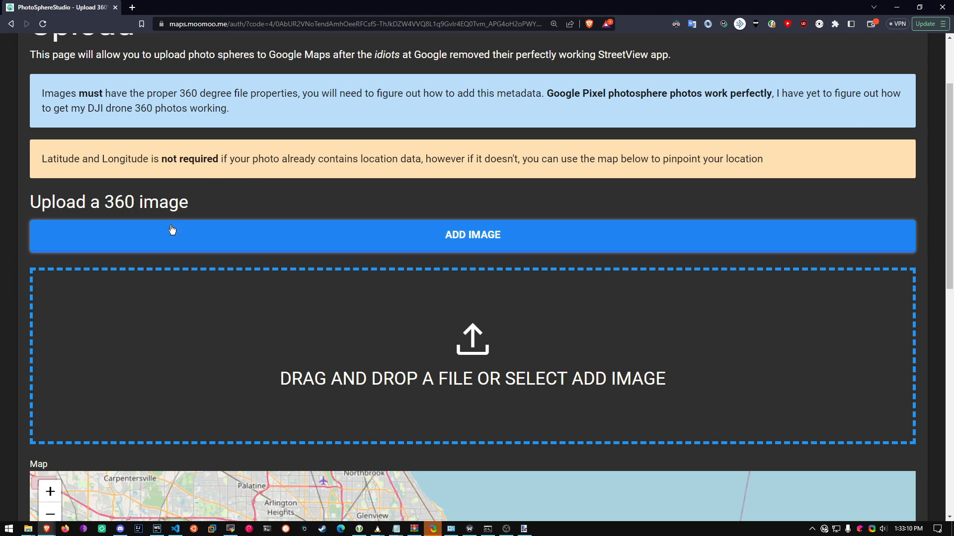
mouse_move(363, 293)
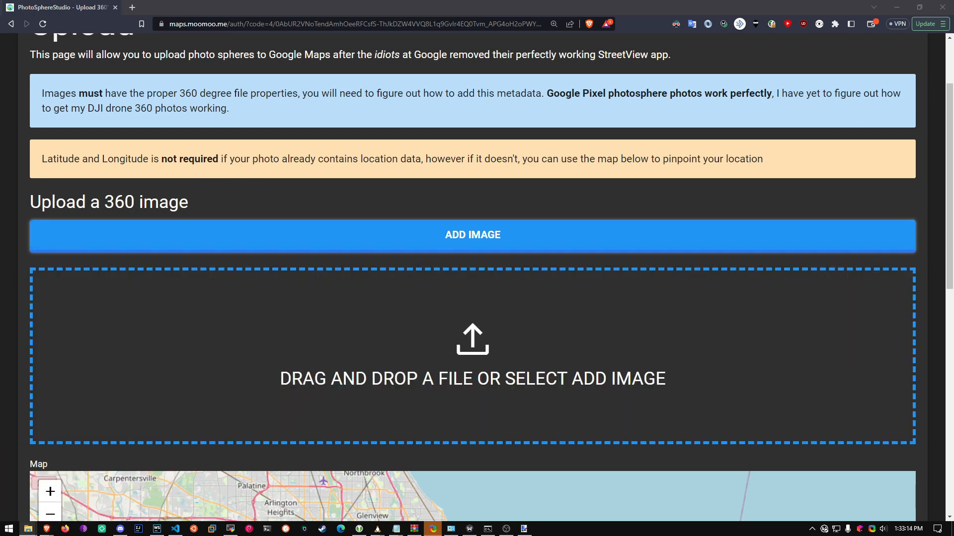
left_click(473, 235)
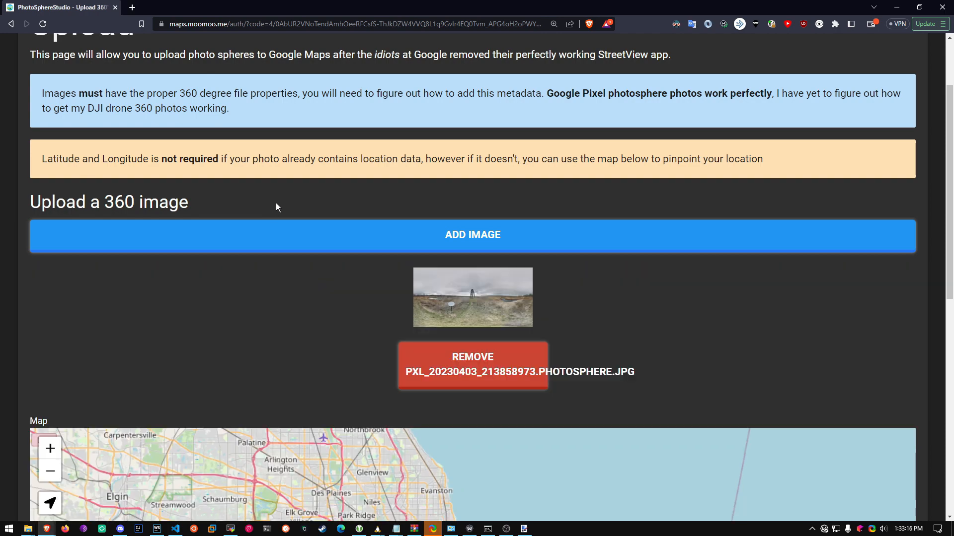
mouse_move(472, 293)
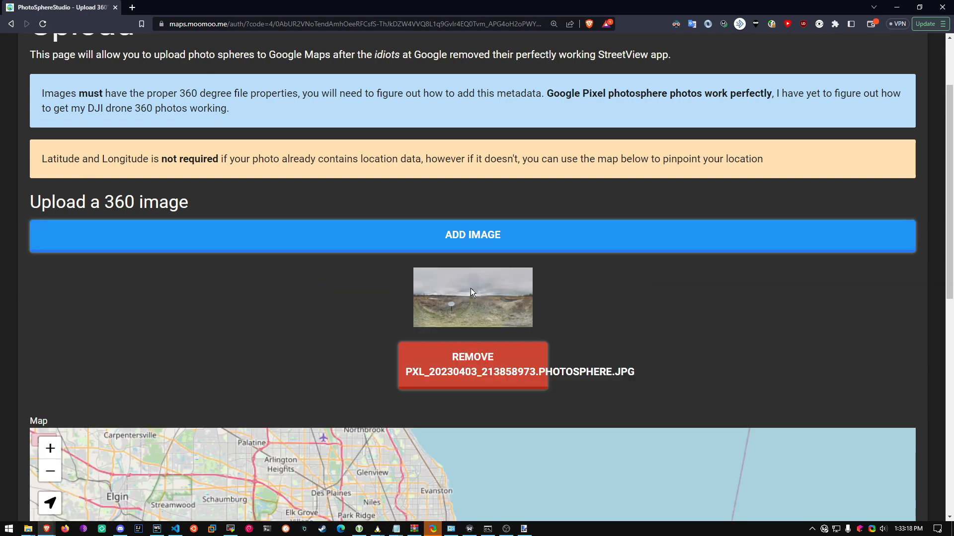
scroll("down", 3)
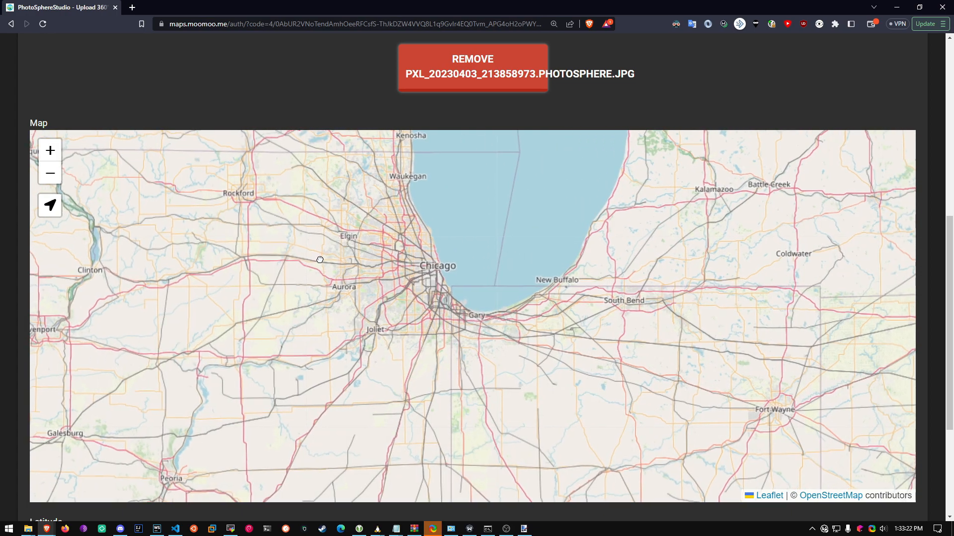
left_click_drag(320, 259, 407, 177)
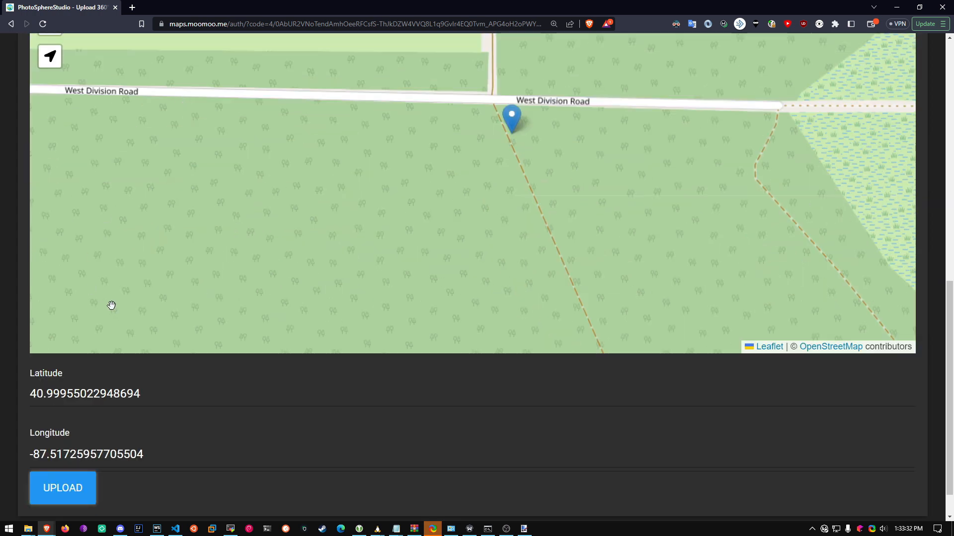
scroll("down", 3)
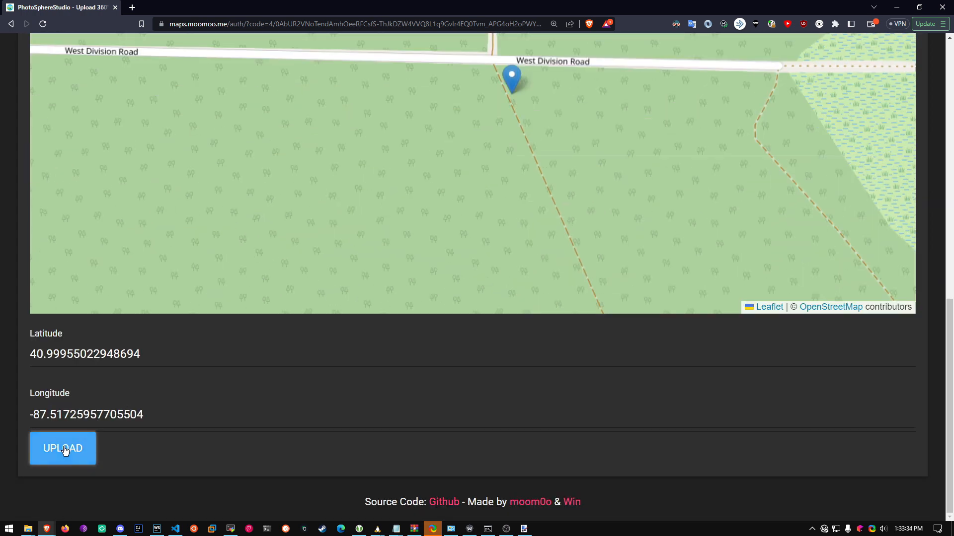
- Upload the photo sphere, then open the published Street View image on Google Maps
left_click(62, 448)
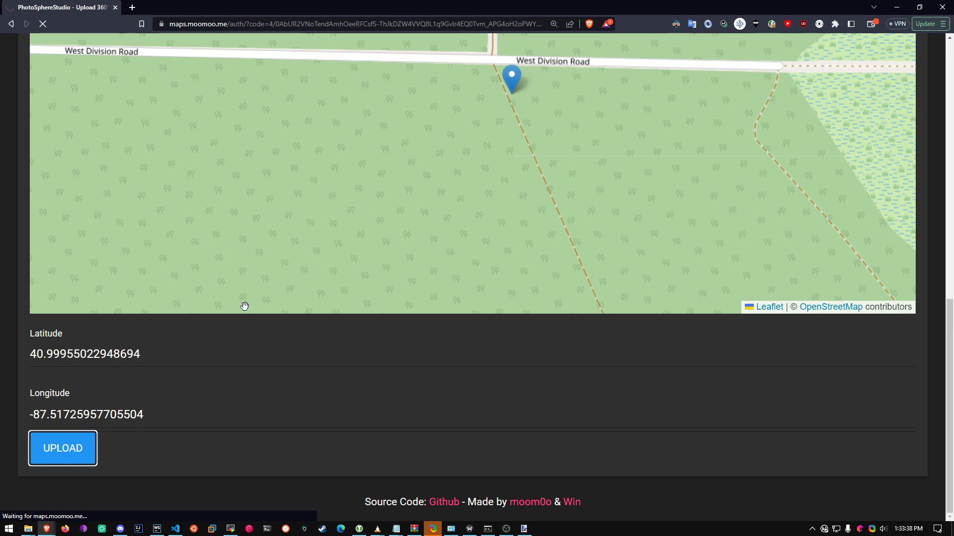
left_click(63, 448)
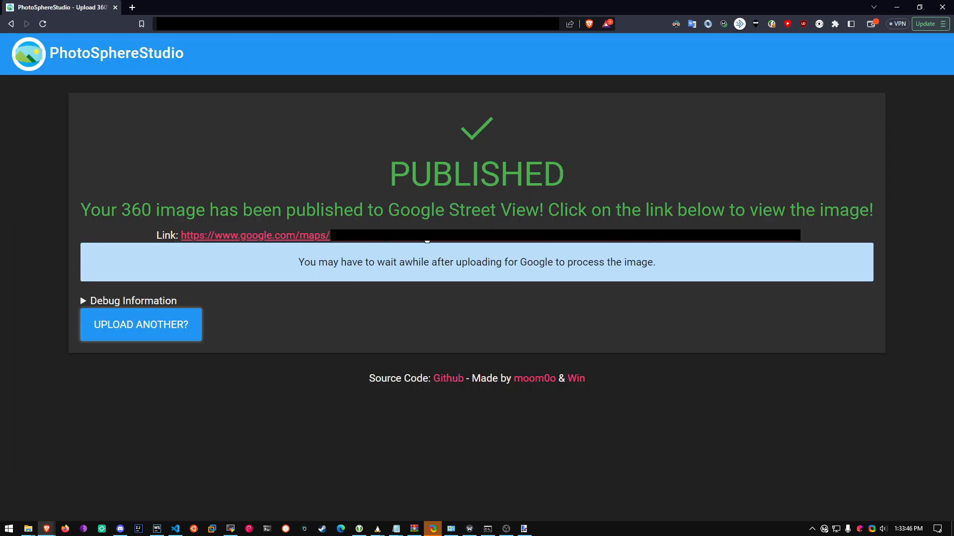
left_click(254, 235)
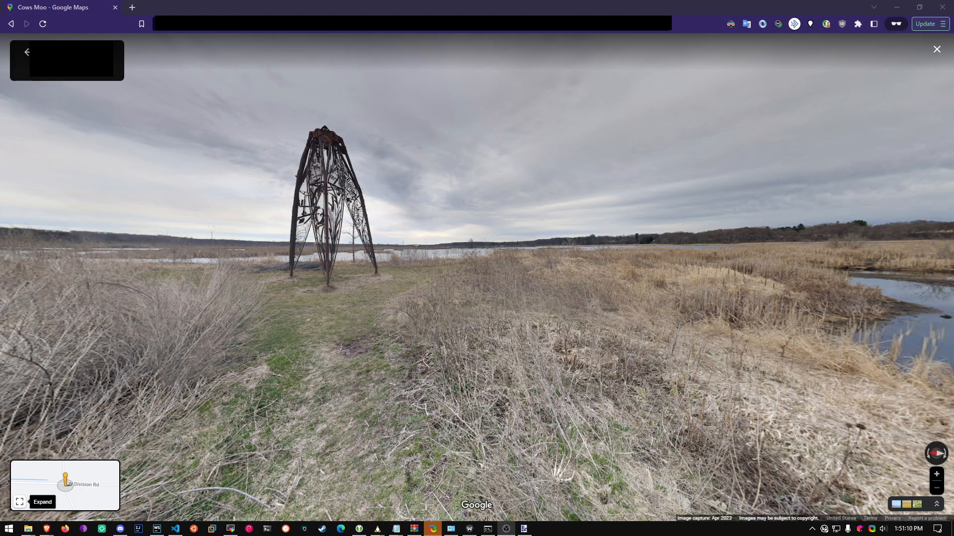